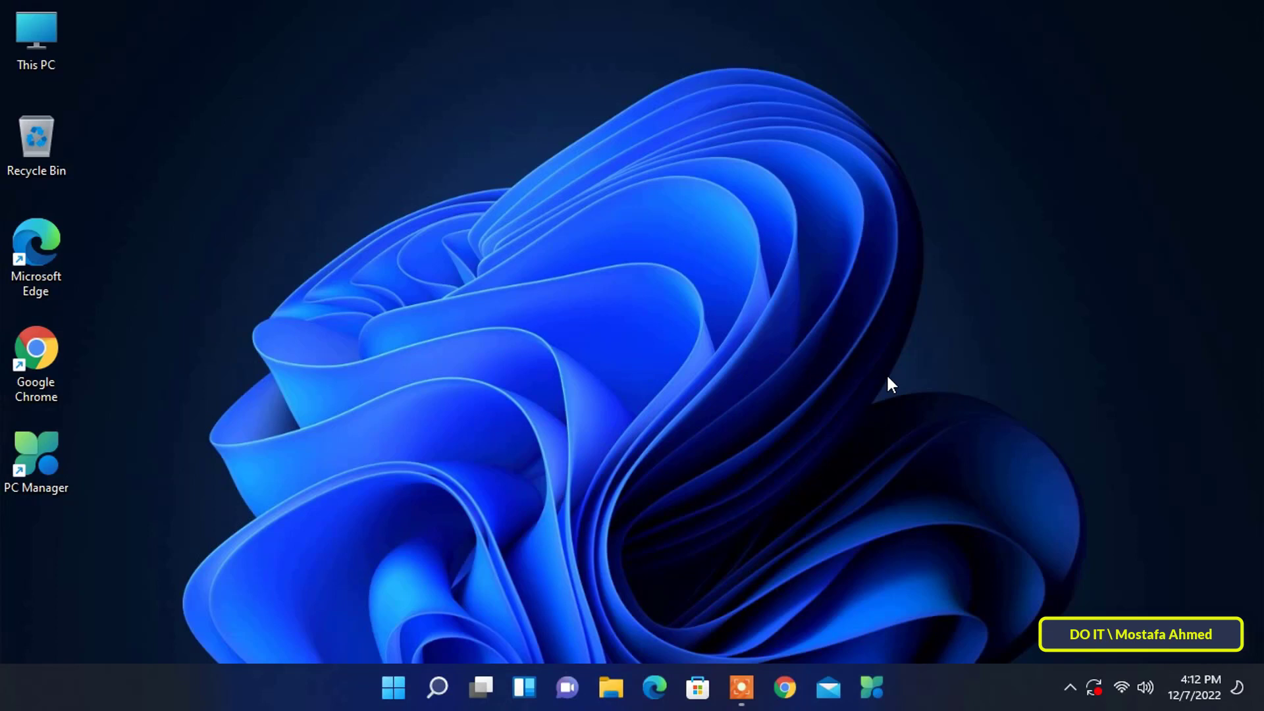
{"action": "mouse_move", "coordinate": [865, 426]}
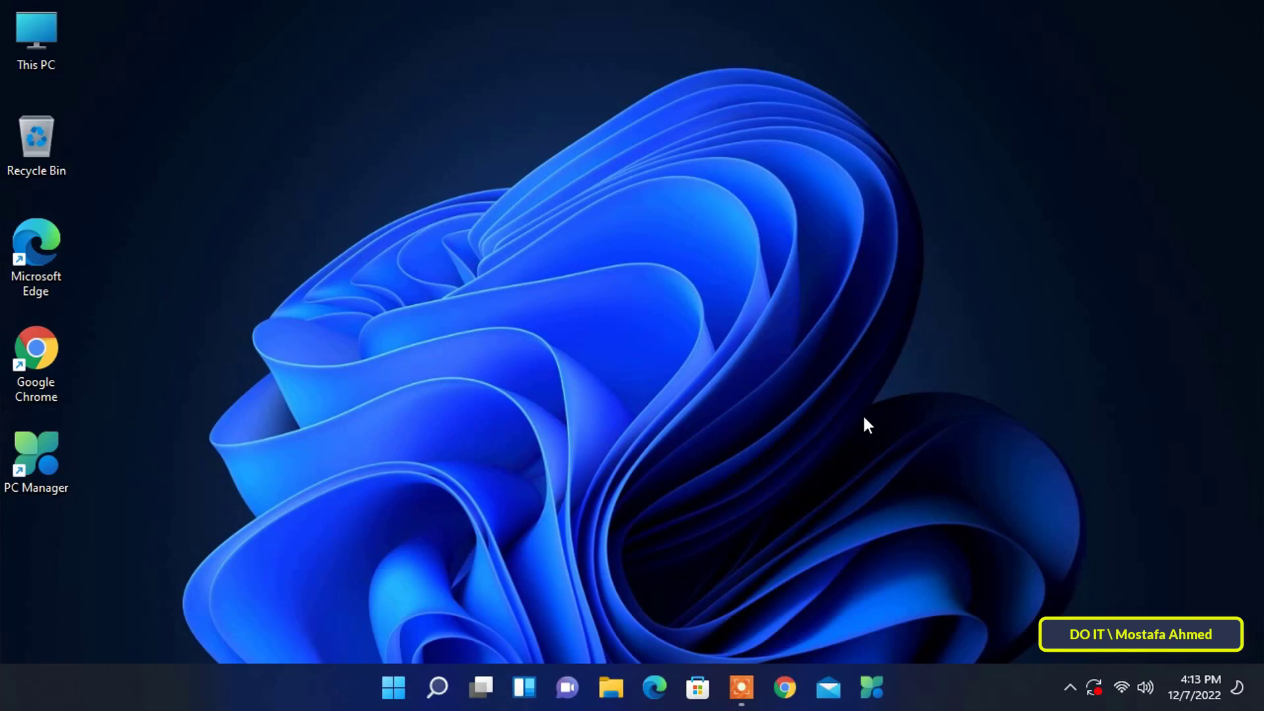
{"action": "mouse_move", "coordinate": [853, 442]}
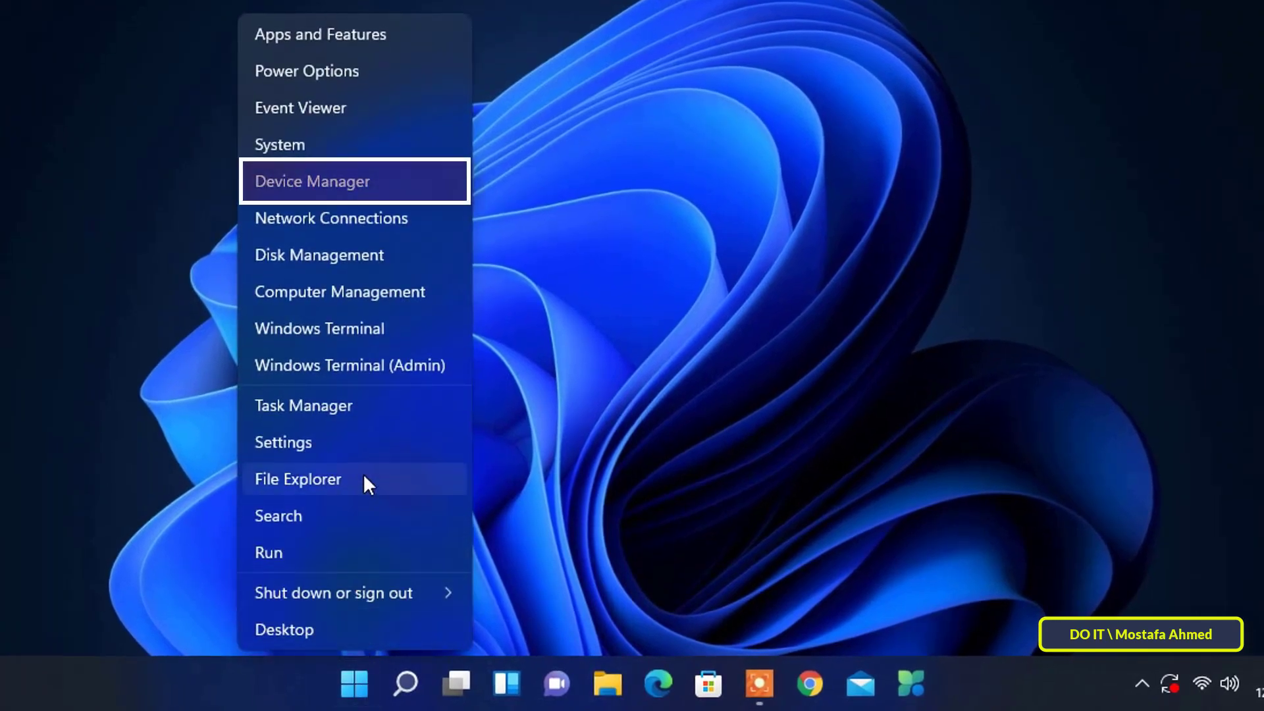
{"action": "mouse_move", "coordinate": [452, 191]}
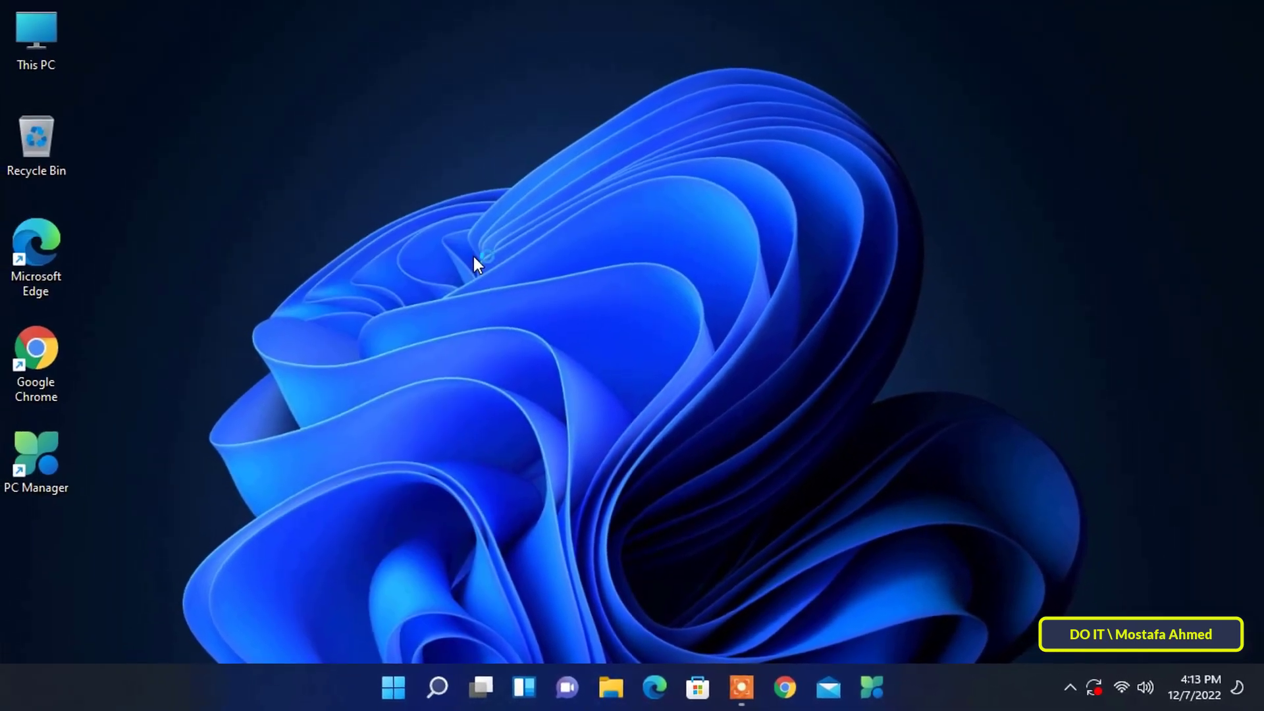
Step: Launch Device Manager from the Win+X quick link menu
{"action": "left_click", "coordinate": [893, 688]}
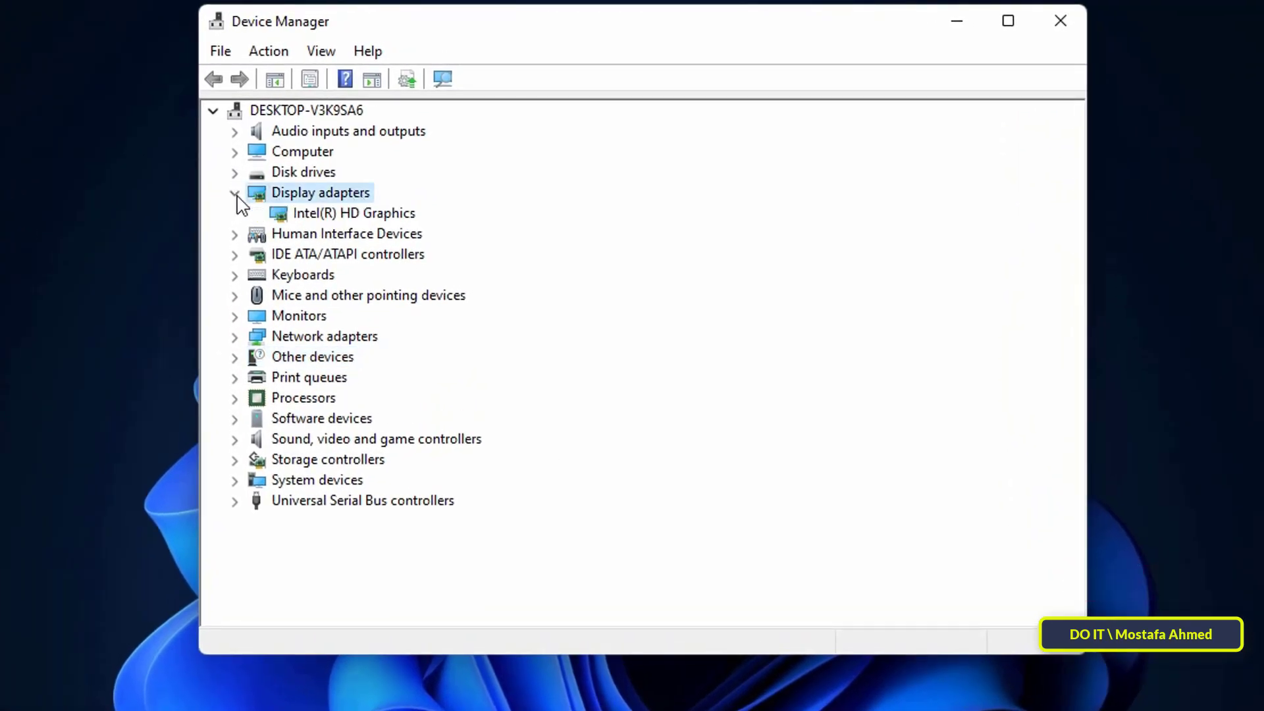
Step: Expand Display adapters and start Update driver for Intel(R) HD Graphics
{"action": "left_click", "coordinate": [353, 212]}
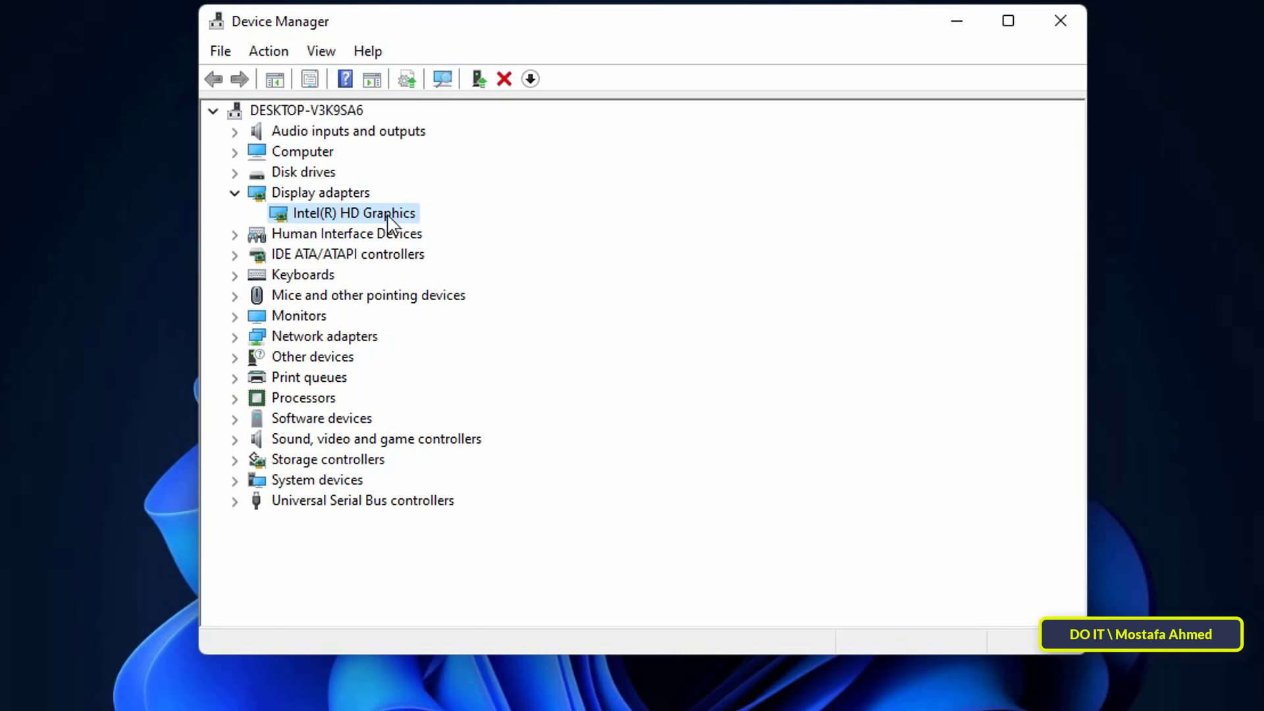
{"action": "right_click", "coordinate": [352, 213]}
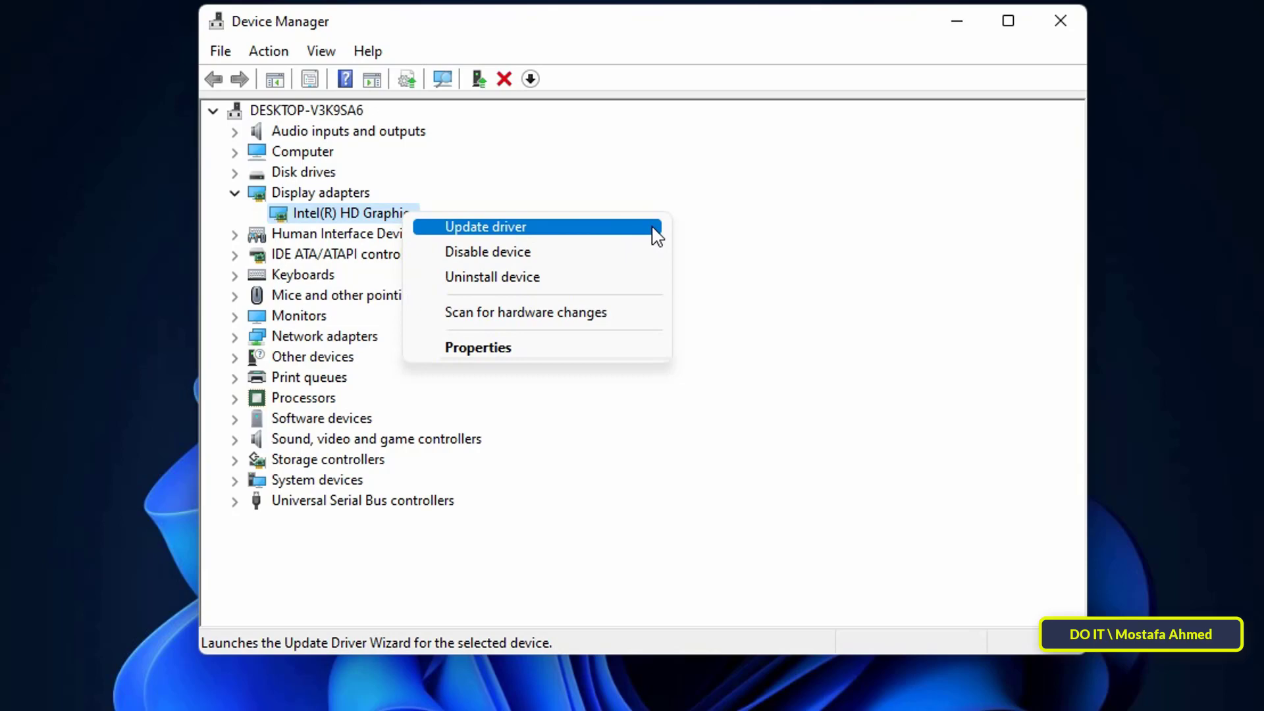
{"action": "left_click", "coordinate": [484, 226]}
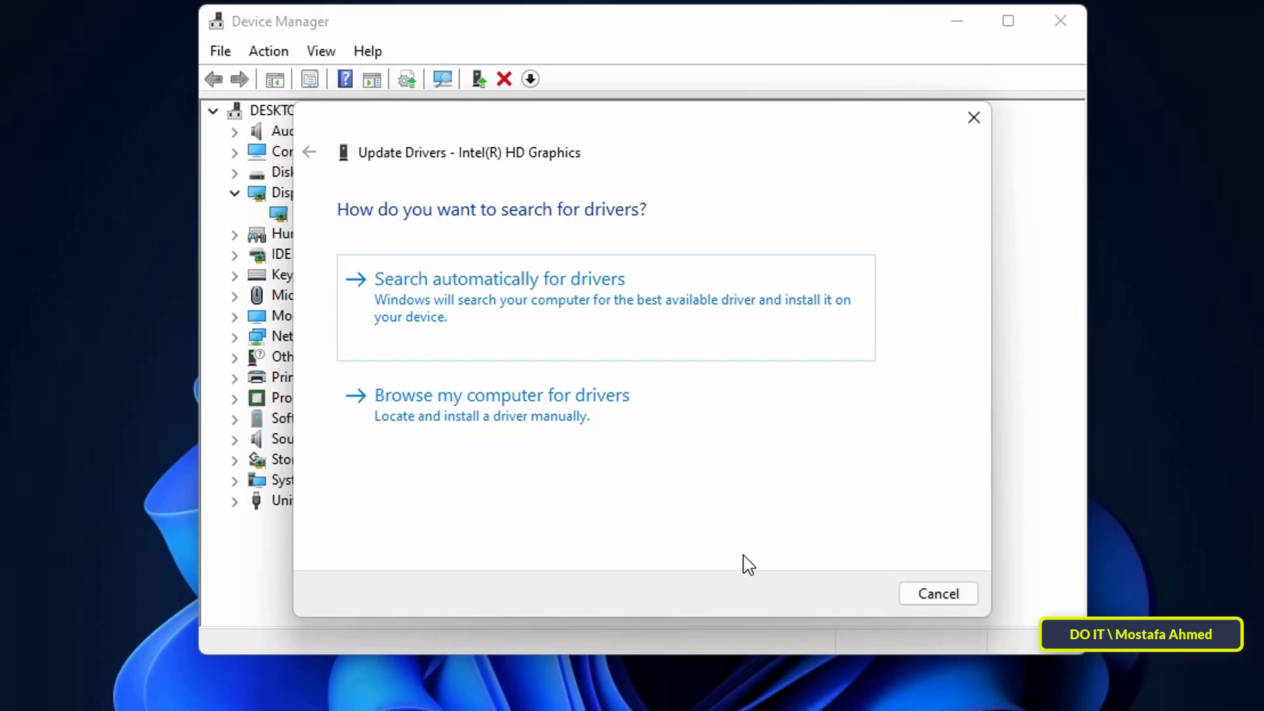
{"action": "mouse_move", "coordinate": [499, 405]}
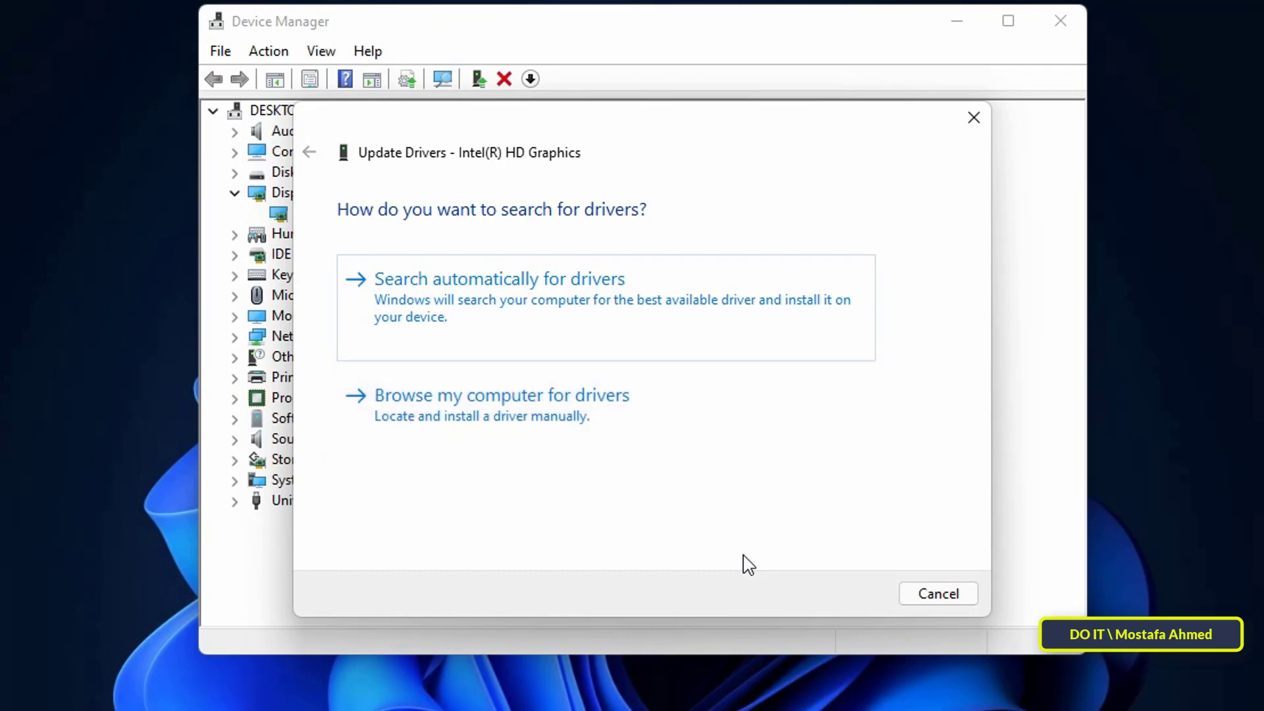
{"action": "mouse_move", "coordinate": [843, 461]}
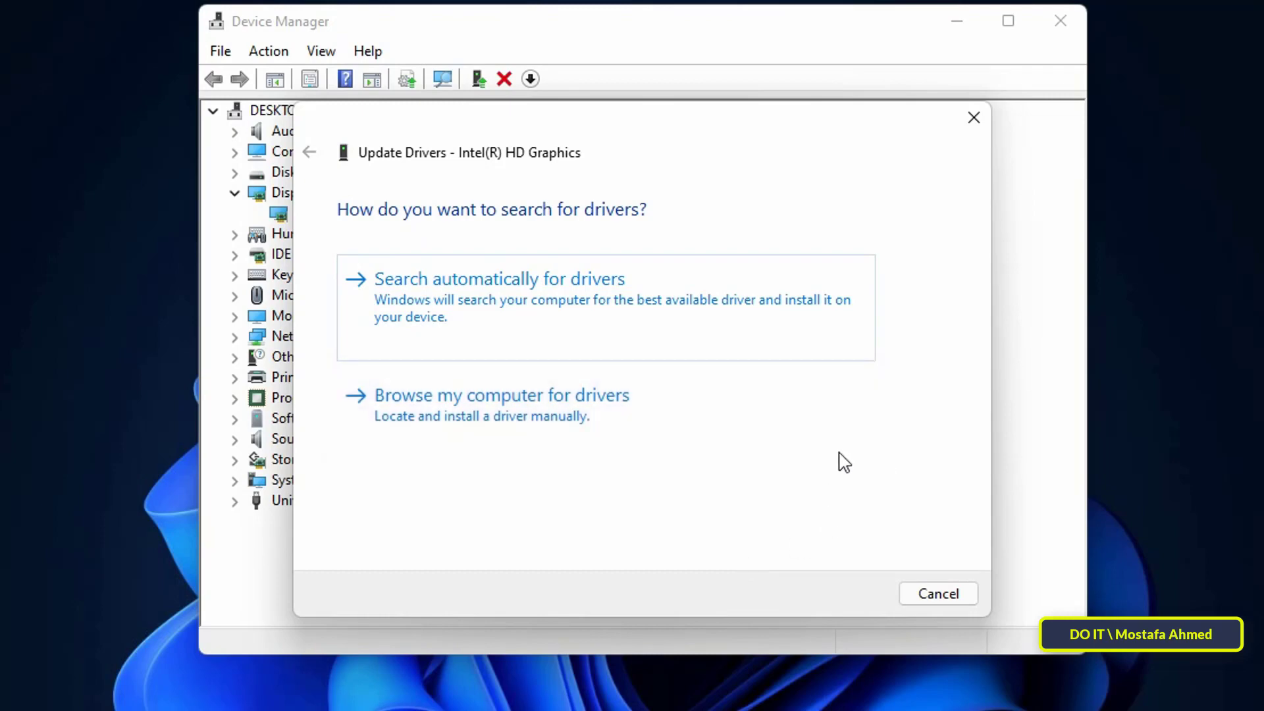
Step: Let Windows search automatically for an Intel(R) HD Graphics driver
{"action": "left_click", "coordinate": [498, 277]}
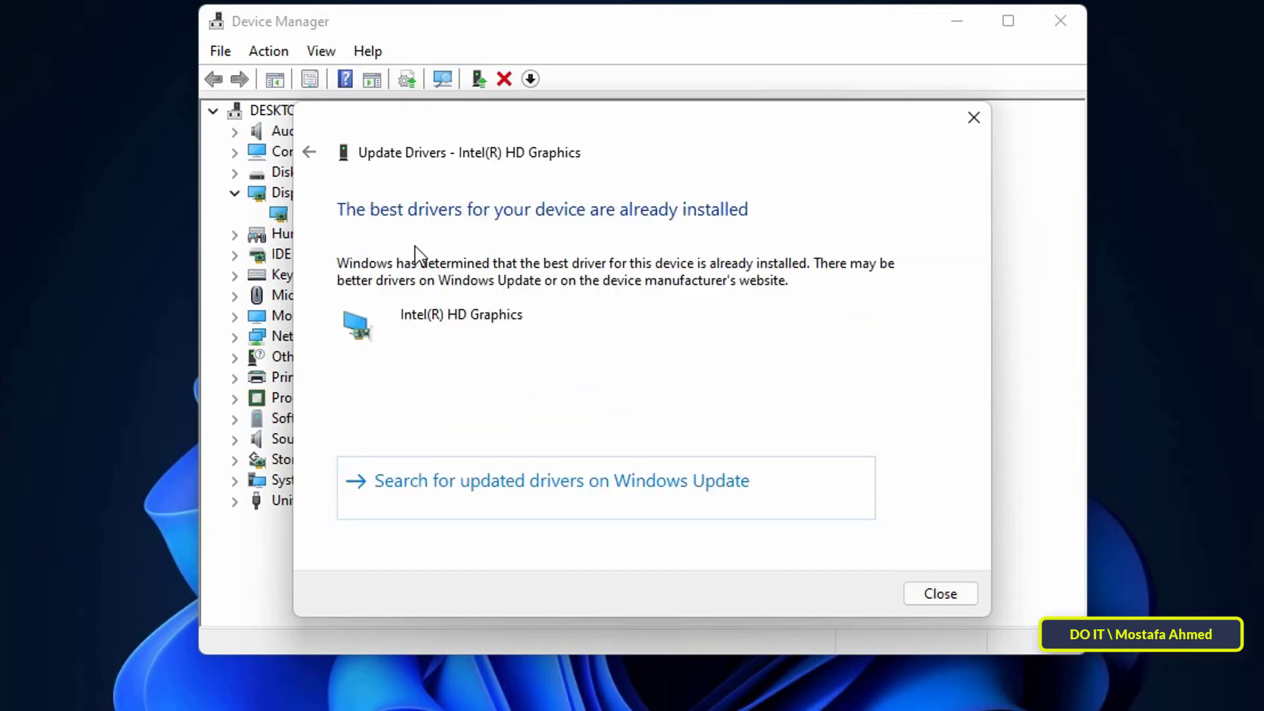
{"action": "mouse_move", "coordinate": [746, 233]}
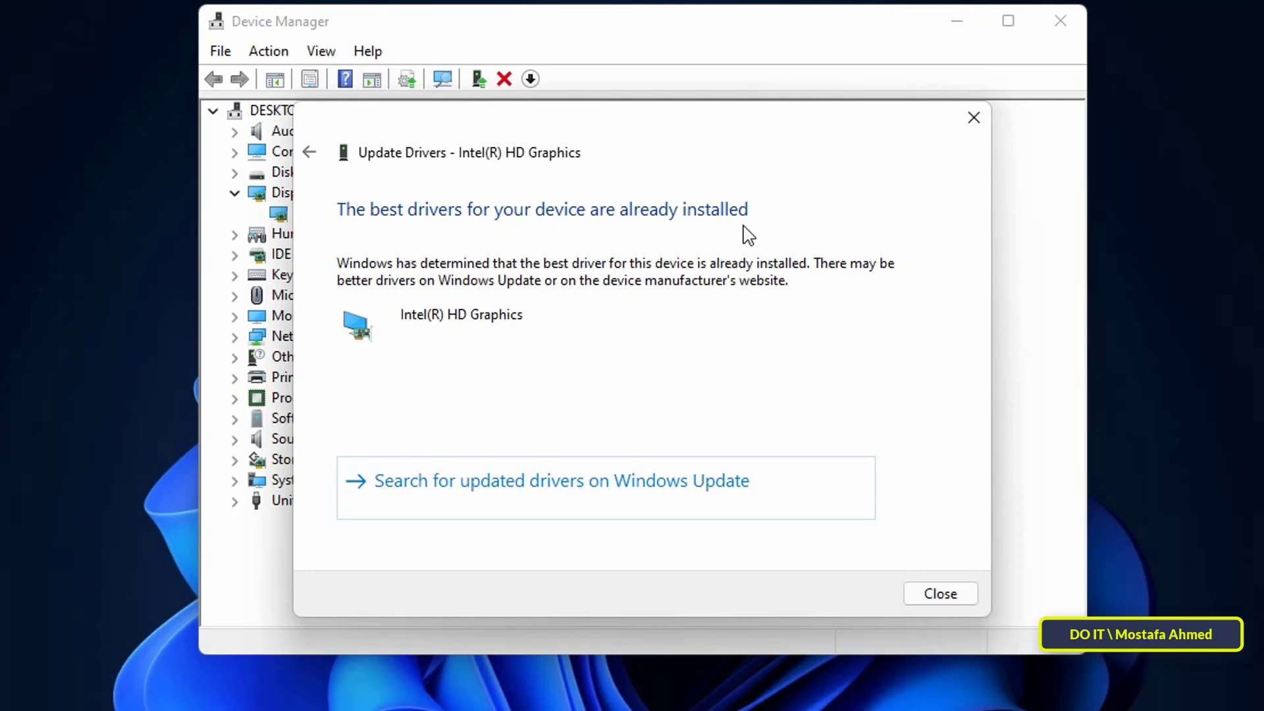
{"action": "mouse_move", "coordinate": [605, 232]}
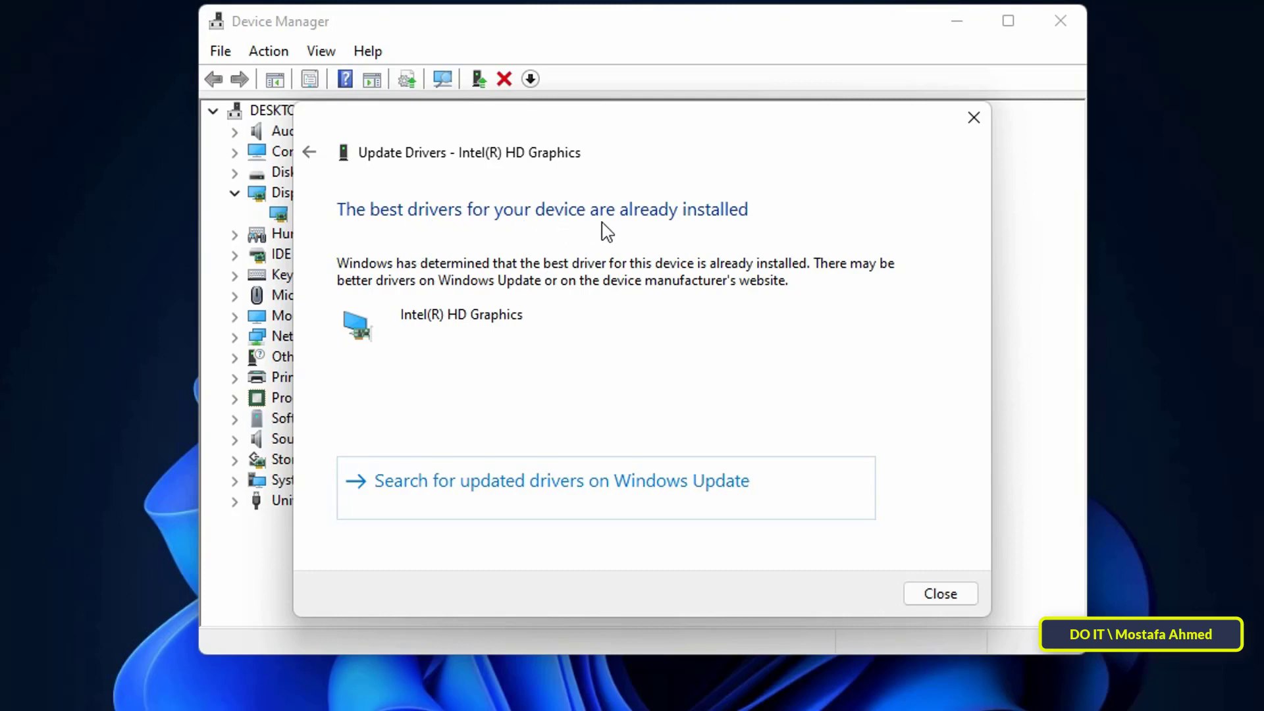
{"action": "mouse_move", "coordinate": [367, 227]}
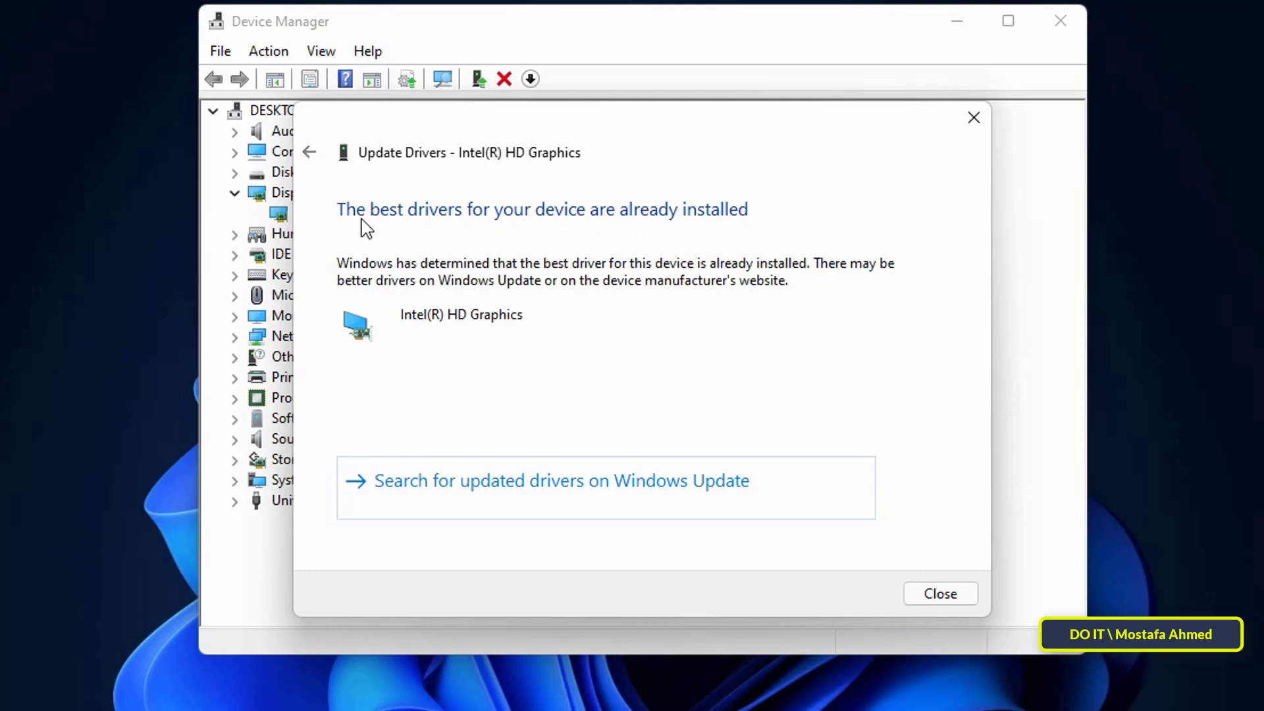
{"action": "mouse_move", "coordinate": [417, 255]}
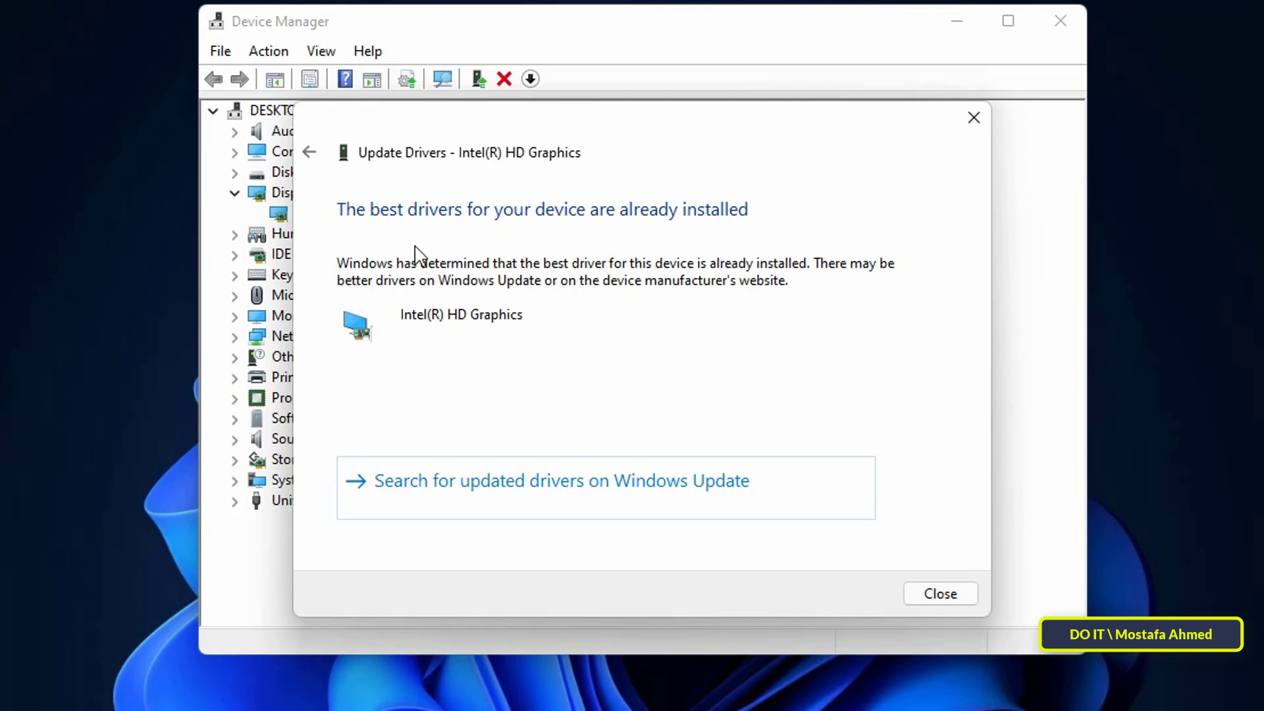
{"action": "mouse_move", "coordinate": [749, 235]}
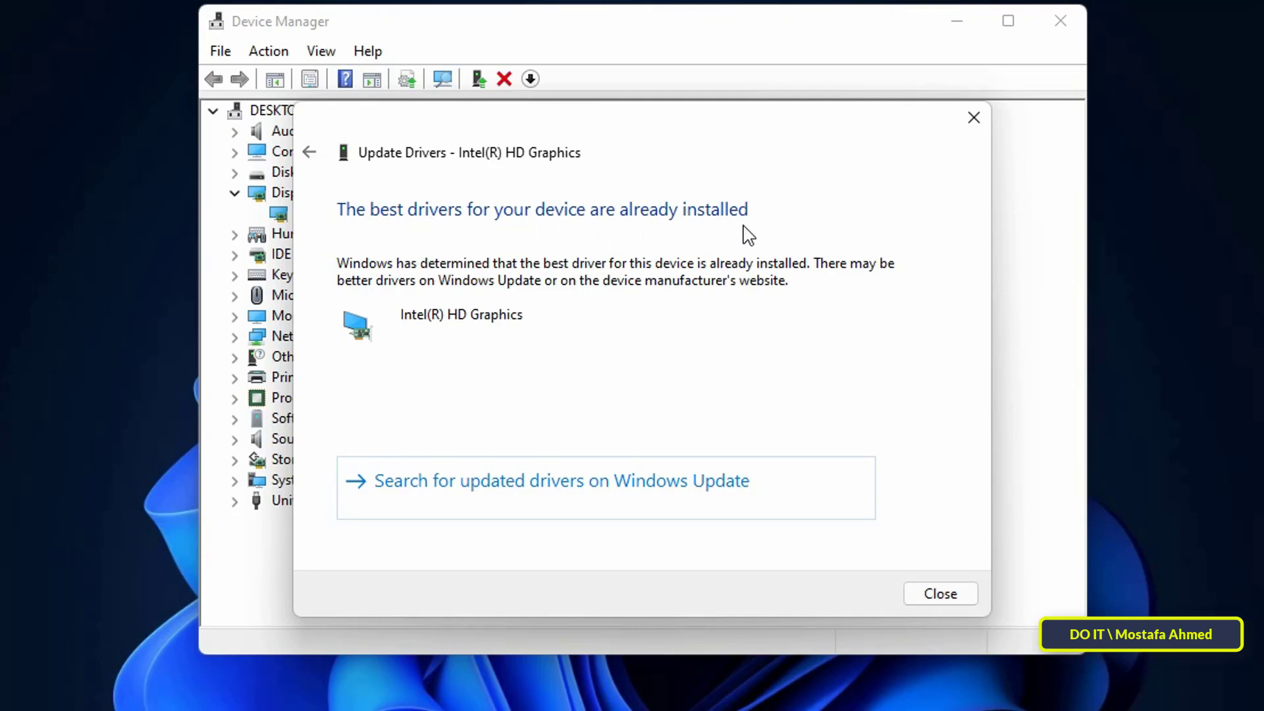
Step: Close the 'best drivers already installed' report
{"action": "left_click", "coordinate": [939, 594]}
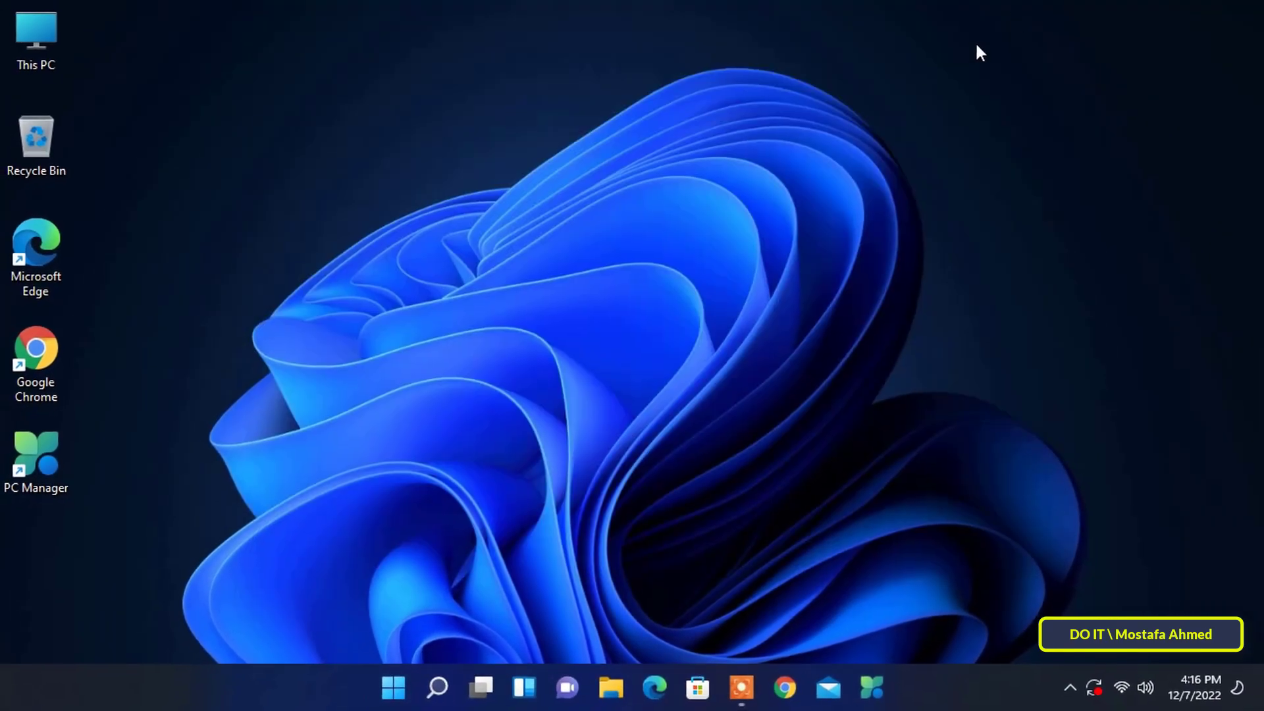
{"action": "mouse_move", "coordinate": [738, 268]}
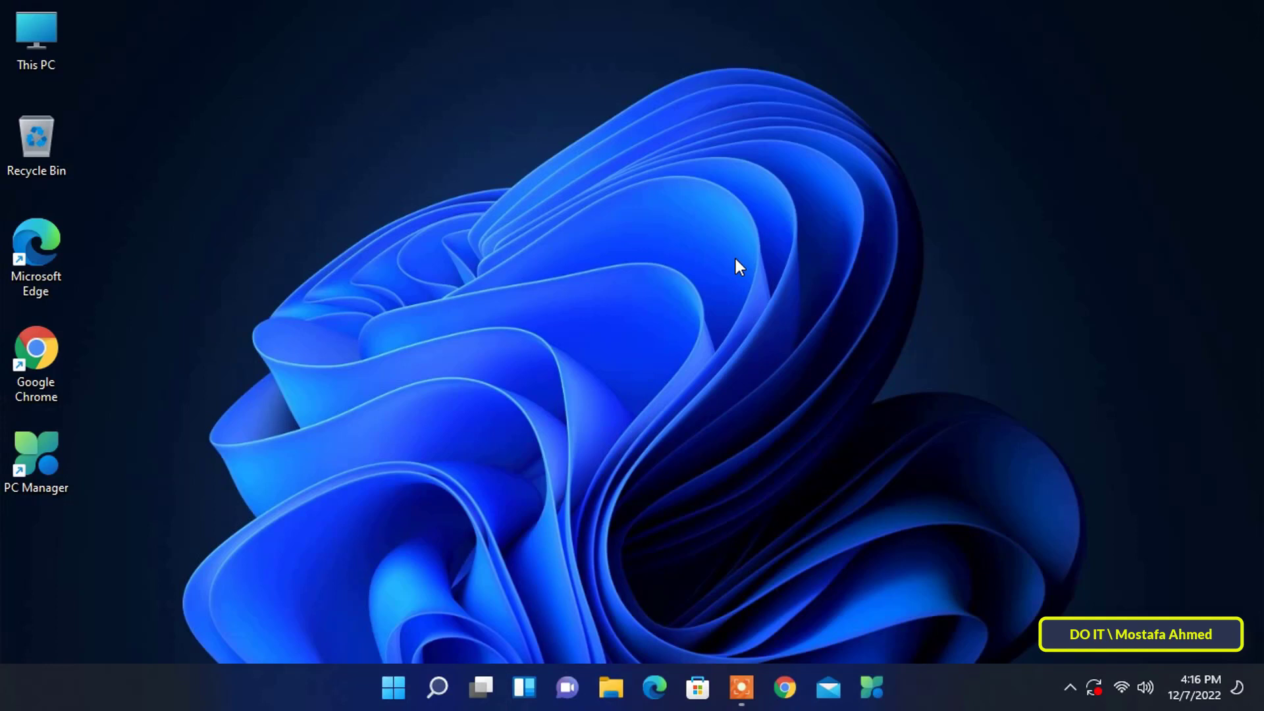
{"action": "mouse_move", "coordinate": [609, 453]}
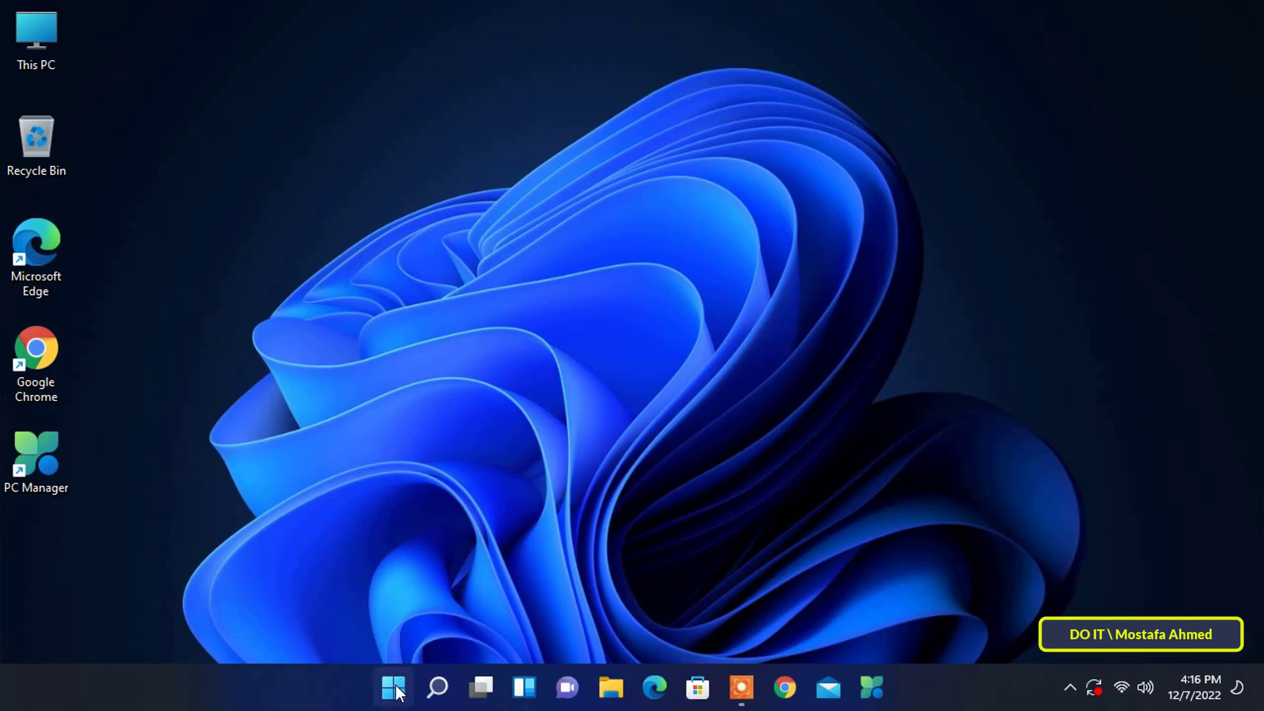
Step: Open the Start menu from the taskbar Start button
{"action": "left_click", "coordinate": [394, 687]}
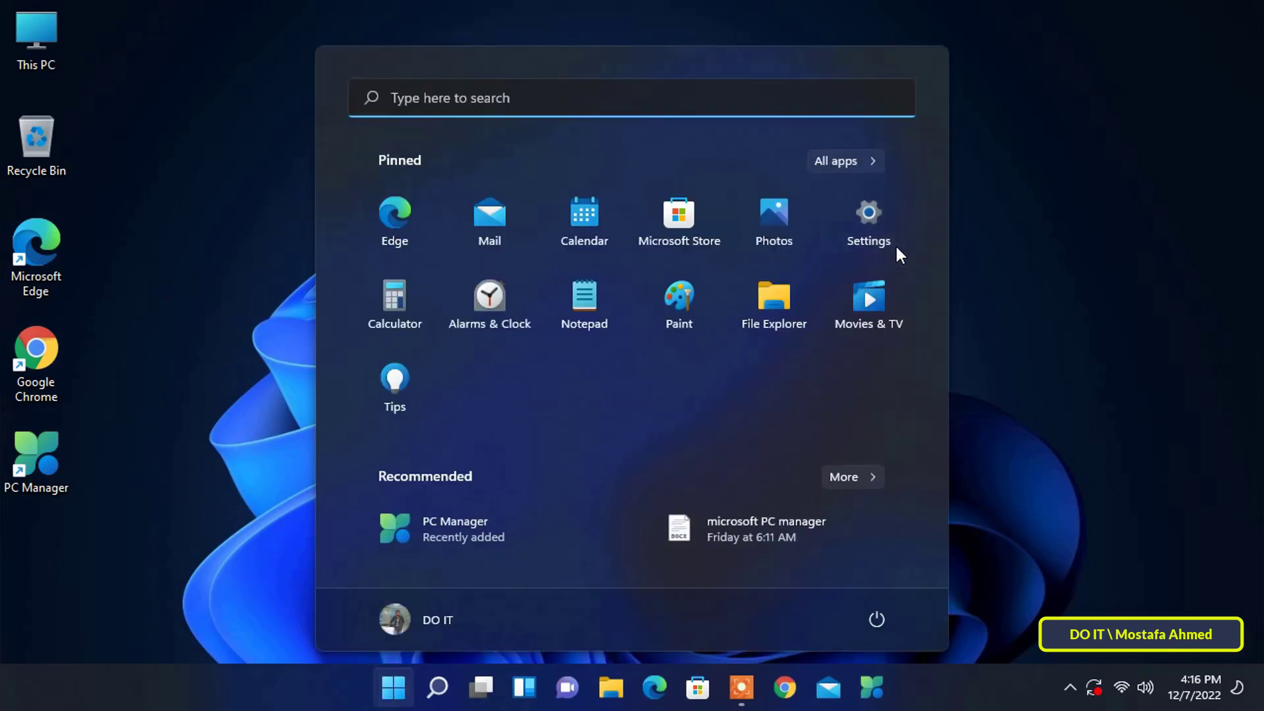
Step: Open Settings, go to Windows Update, and scroll through its options
{"action": "left_click", "coordinate": [869, 218]}
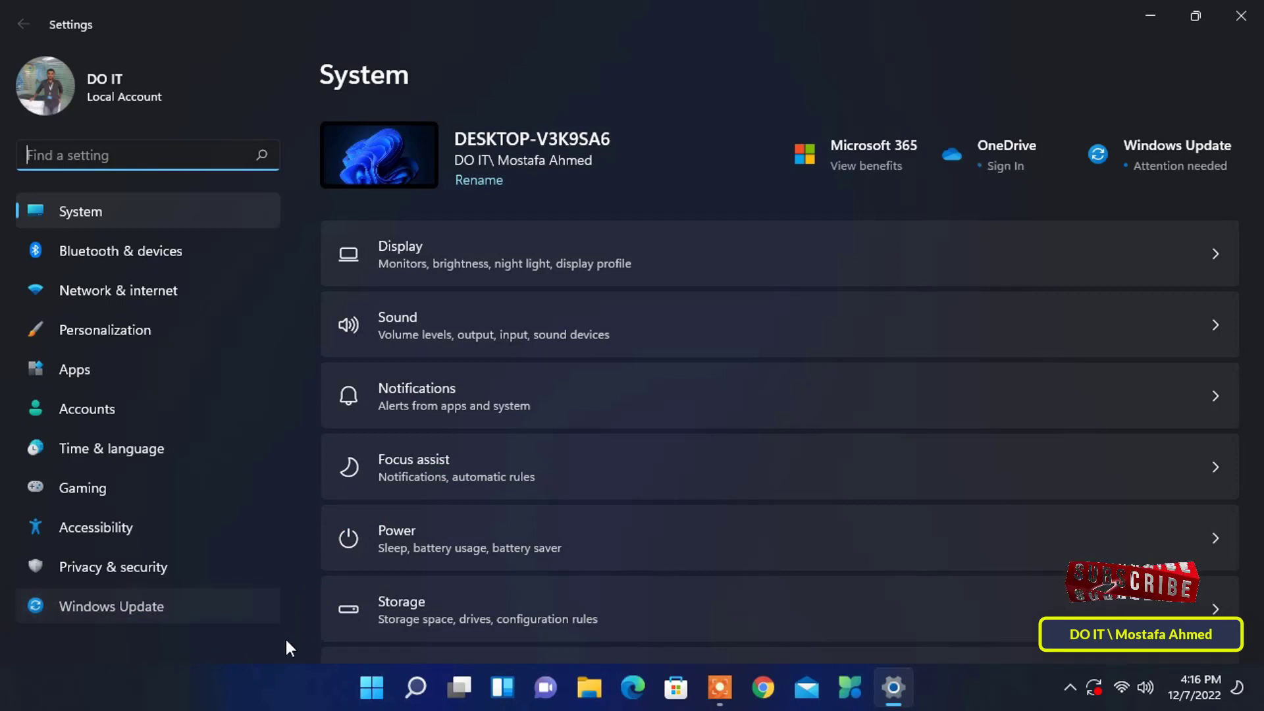
{"action": "left_click", "coordinate": [111, 607]}
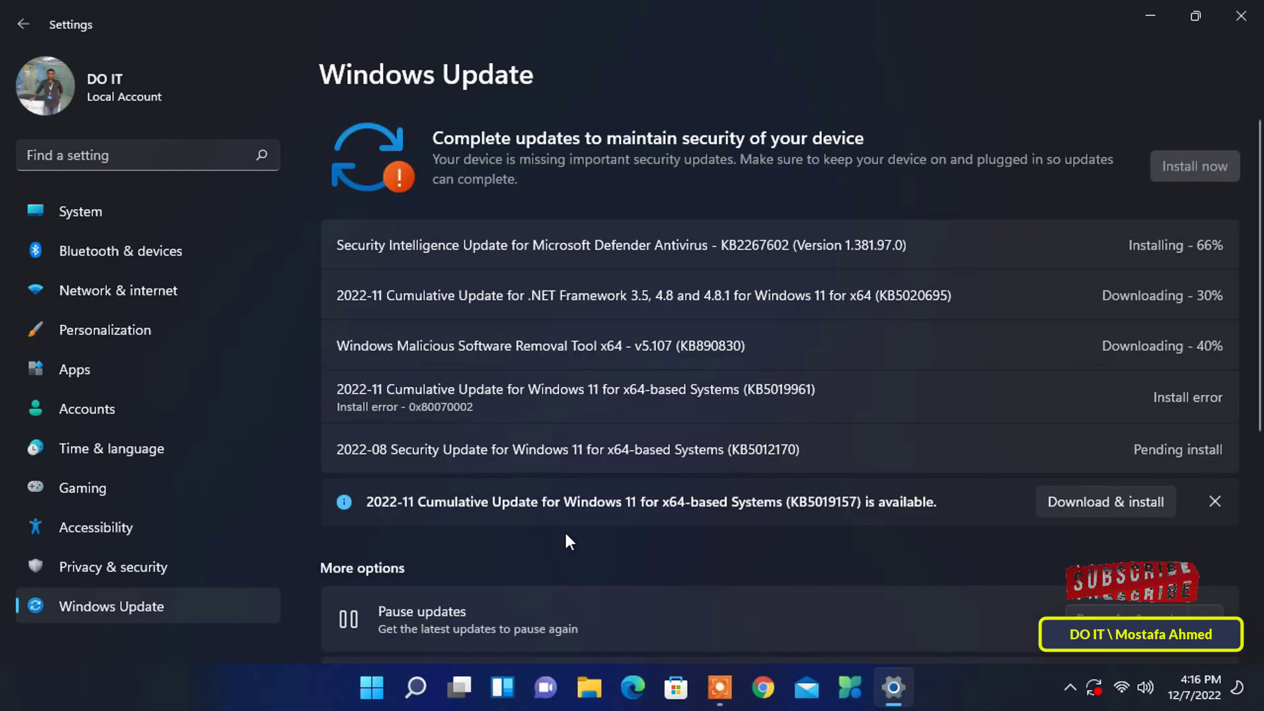
{"action": "scroll", "scroll_direction": "down", "scroll_amount": 3}
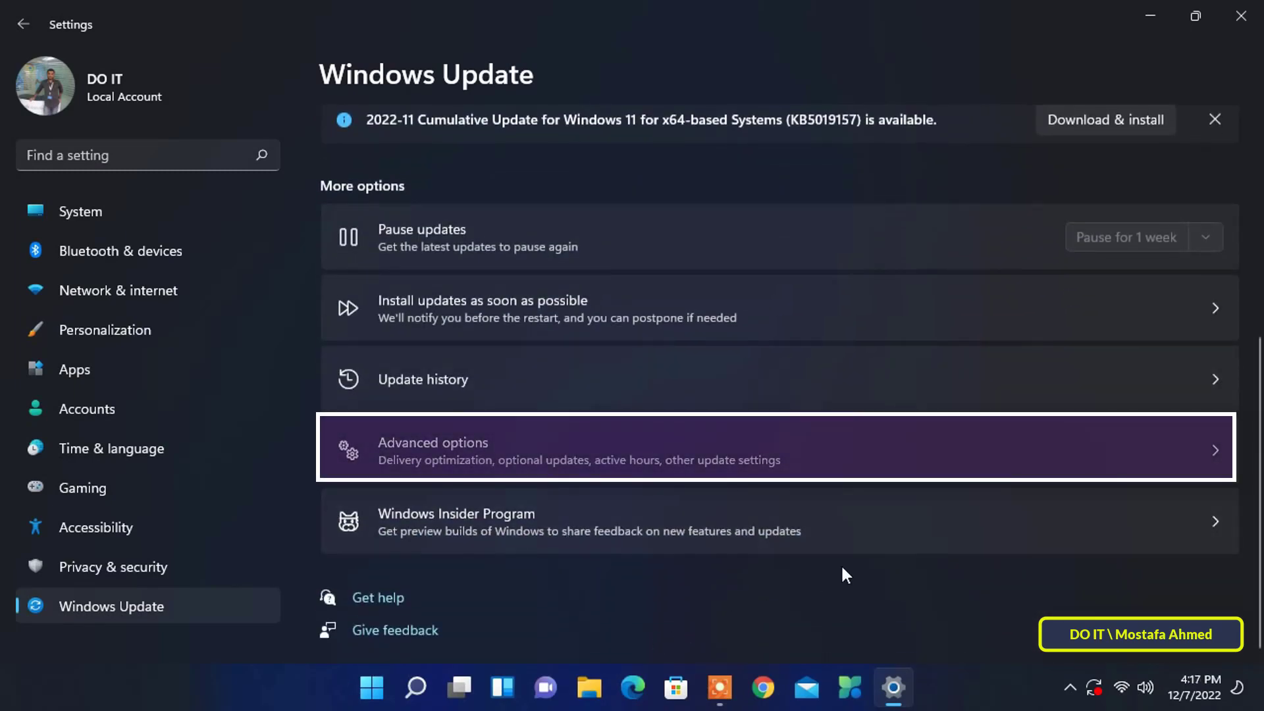
{"action": "mouse_move", "coordinate": [972, 459]}
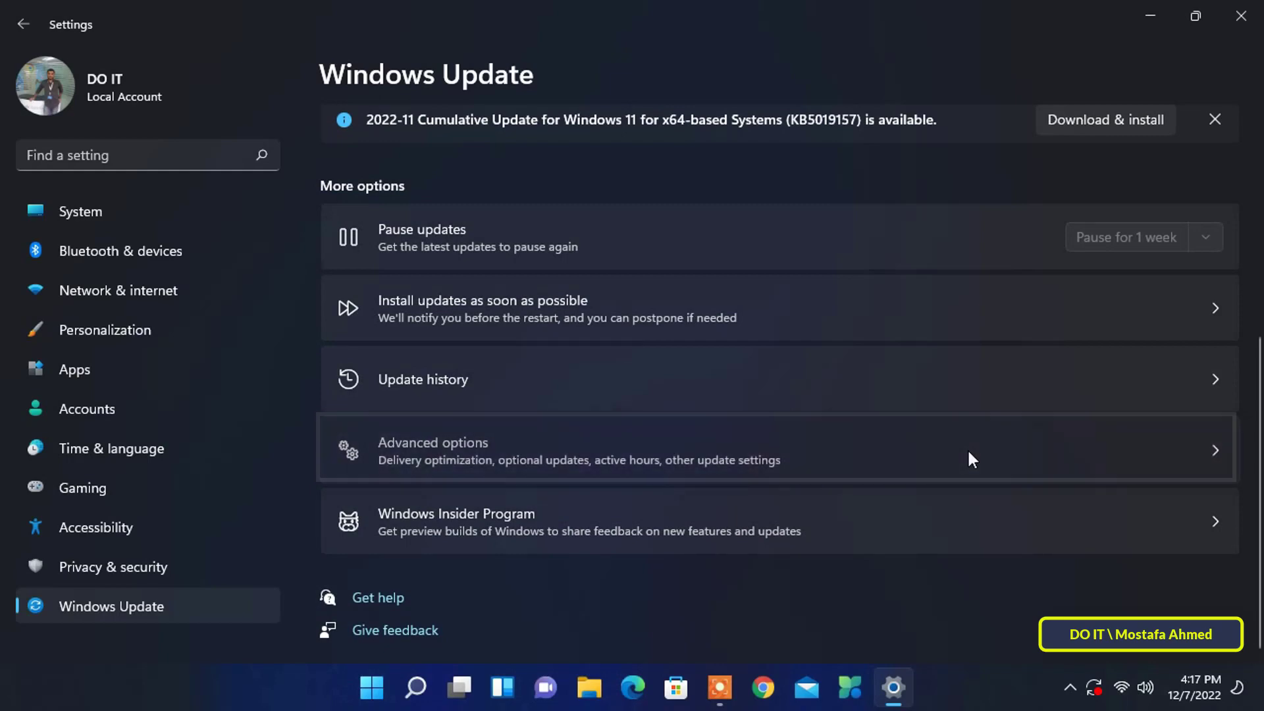
Step: Open Advanced options and scroll down to Additional options
{"action": "left_click", "coordinate": [432, 446]}
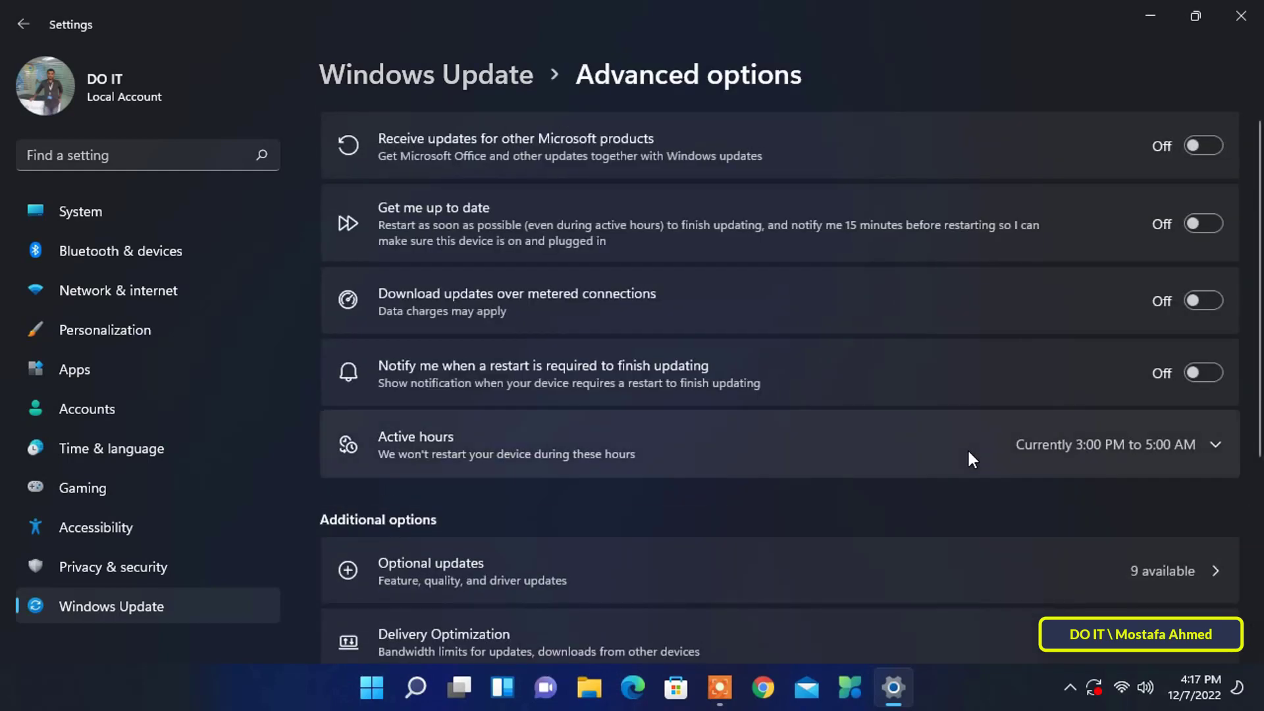
{"action": "scroll", "scroll_direction": "down", "scroll_amount": 3}
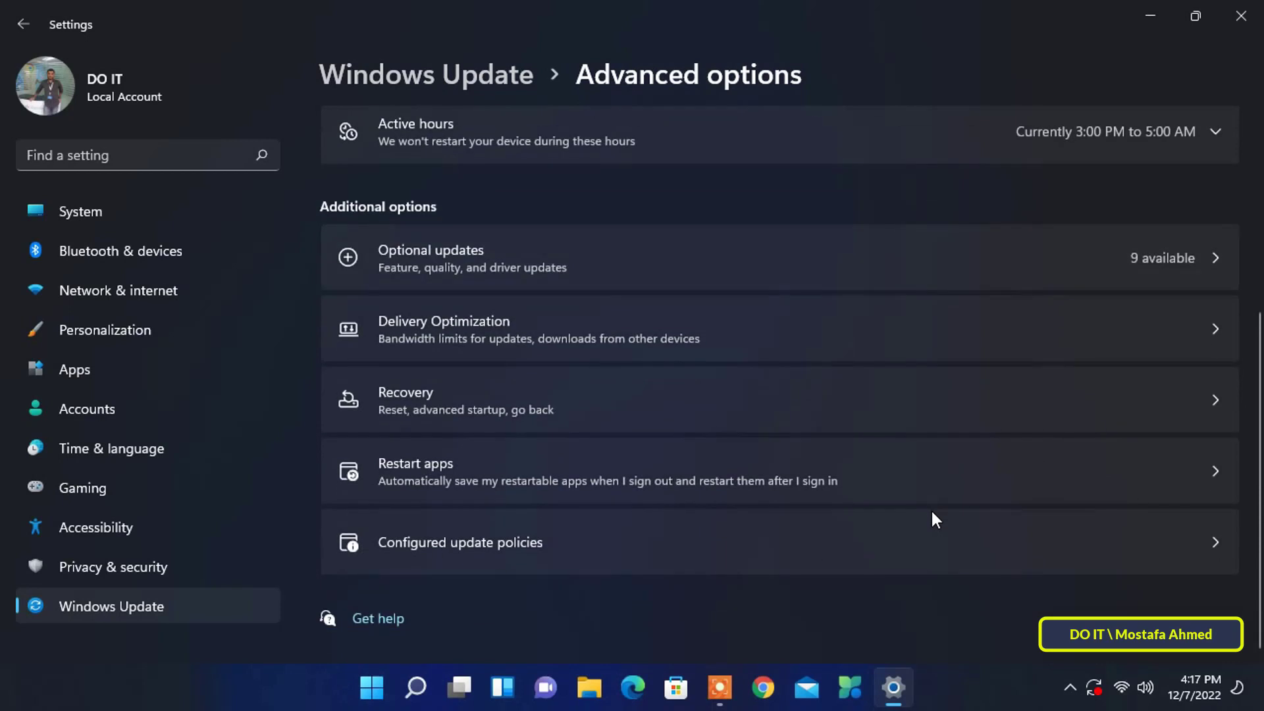
{"action": "mouse_move", "coordinate": [403, 266]}
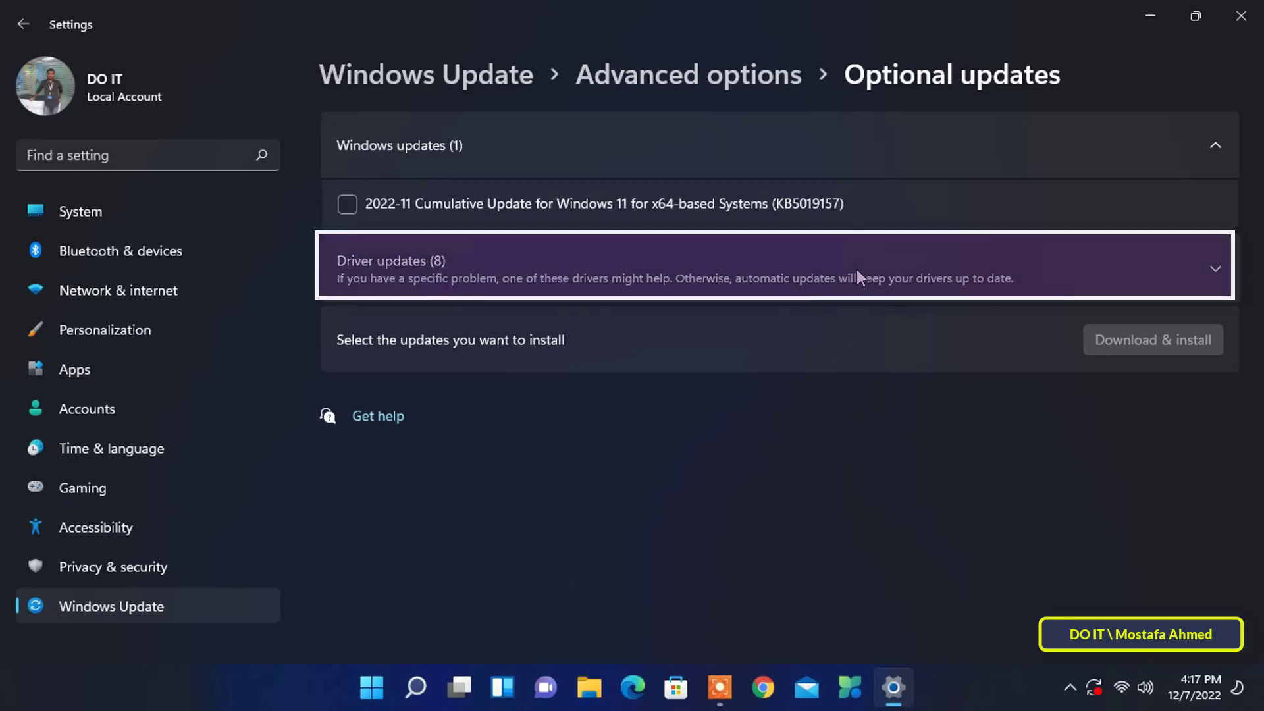
{"action": "mouse_move", "coordinate": [473, 290]}
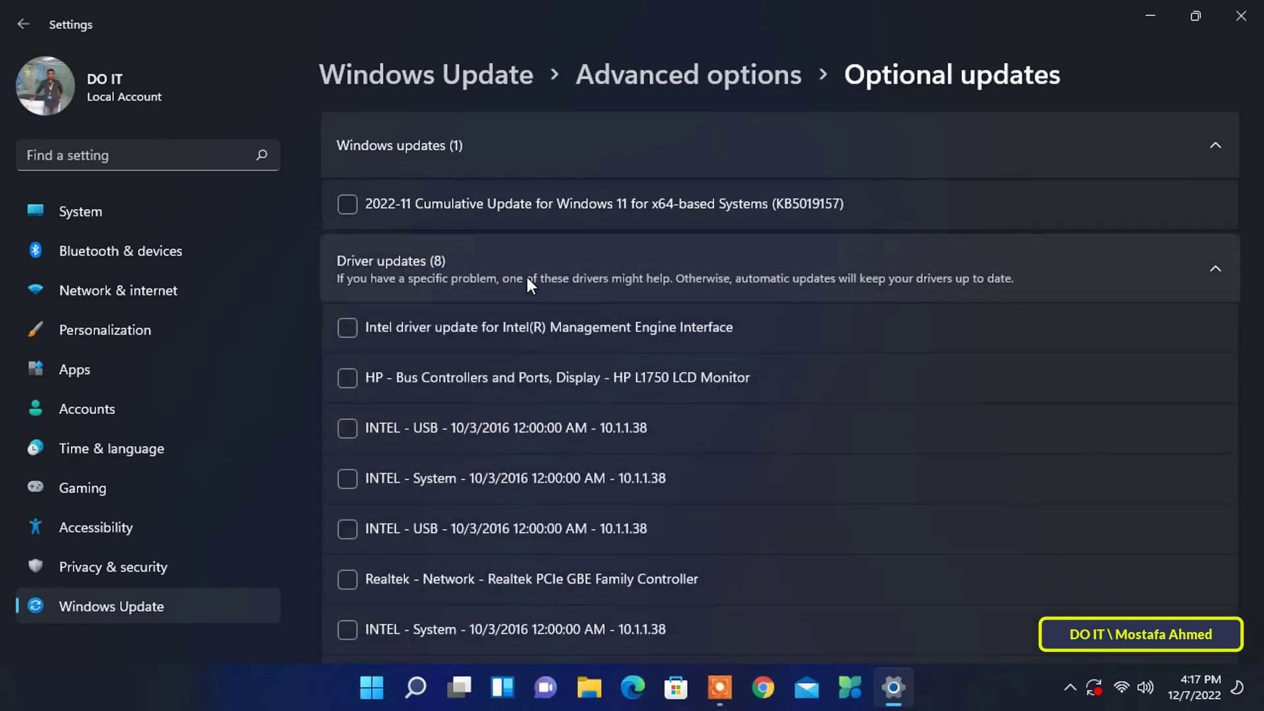
Step: Tick the optional driver updates, including HP L1750 LCD Monitor, and download them
{"action": "scroll", "scroll_direction": "down", "scroll_amount": 3}
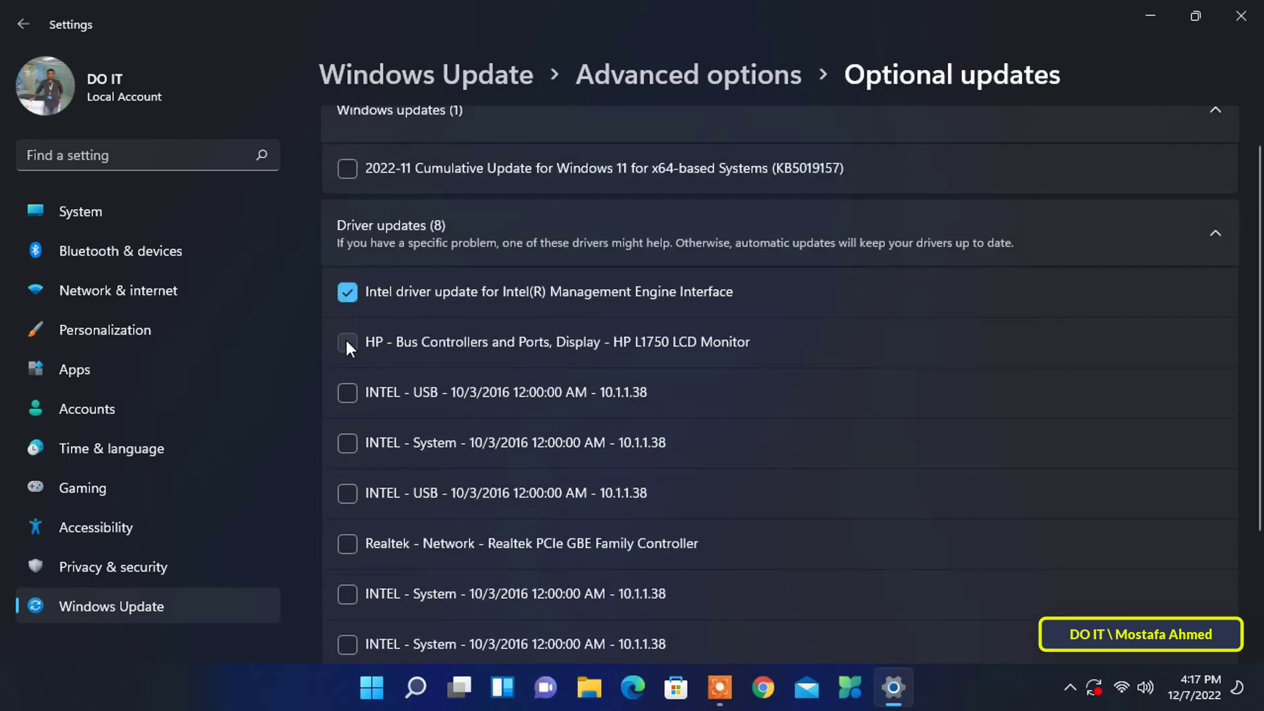
{"action": "left_click", "coordinate": [347, 393]}
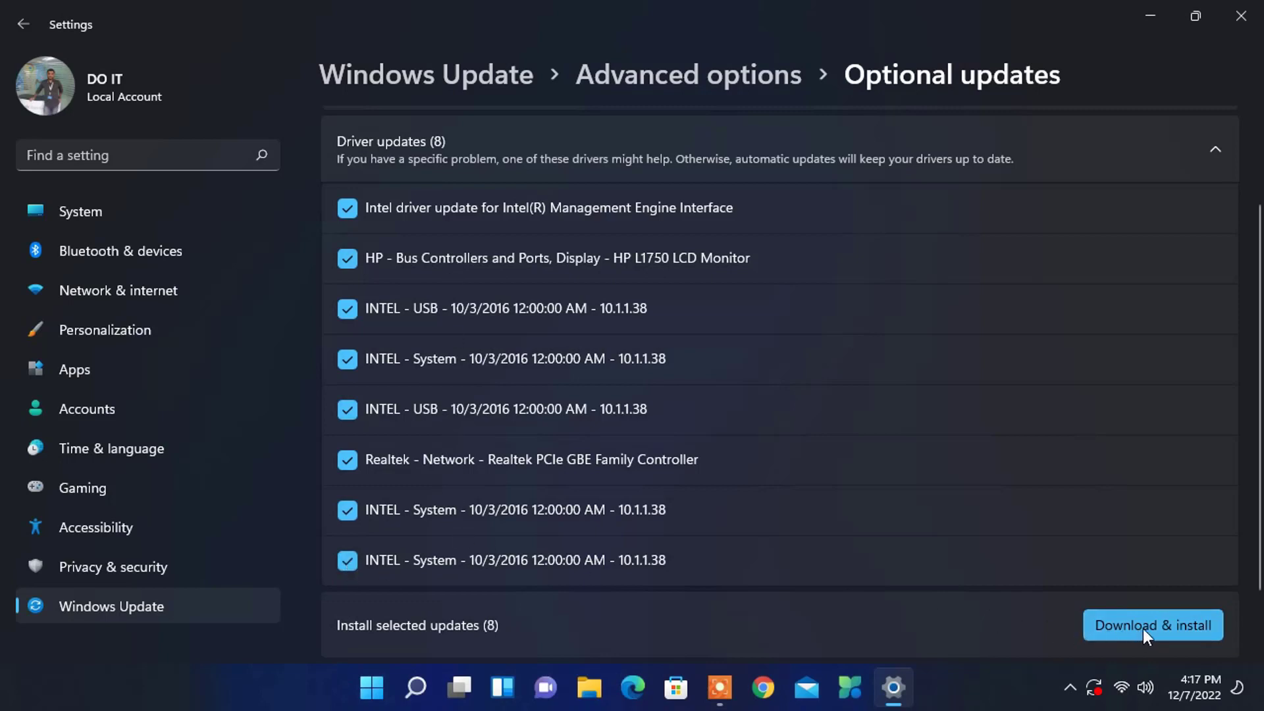
{"action": "left_click", "coordinate": [1151, 625]}
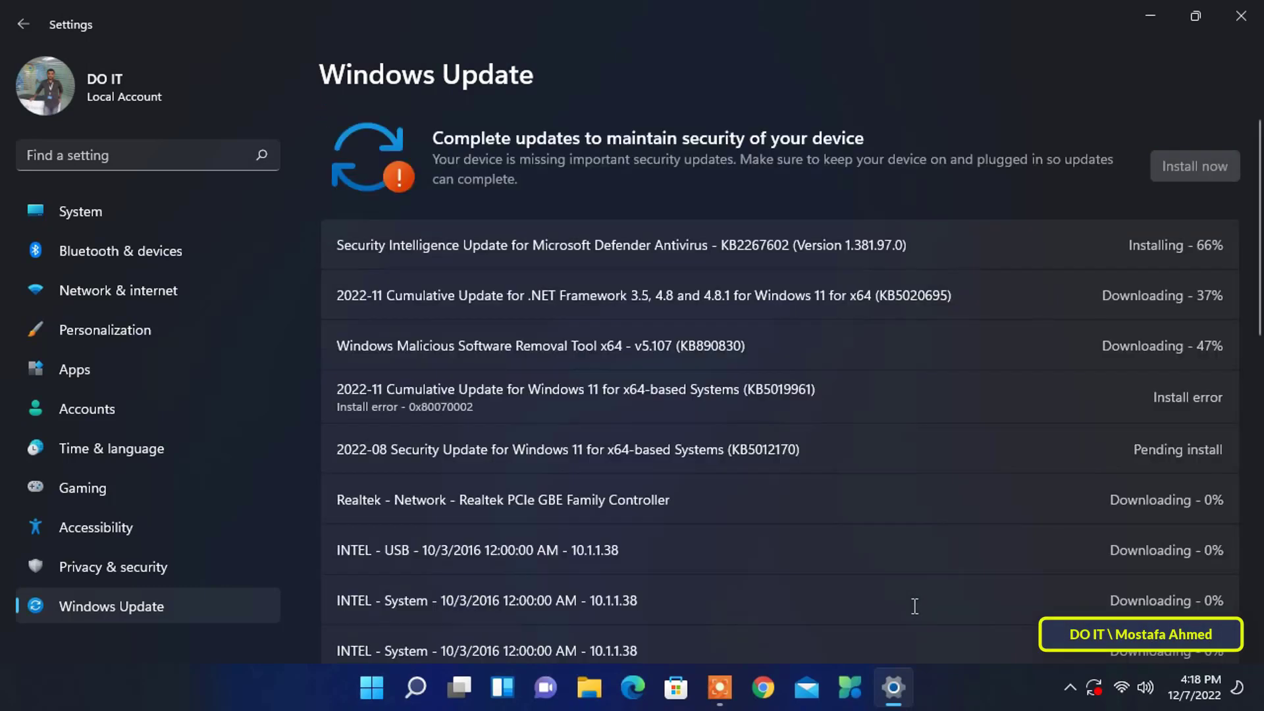
{"action": "mouse_move", "coordinate": [971, 320]}
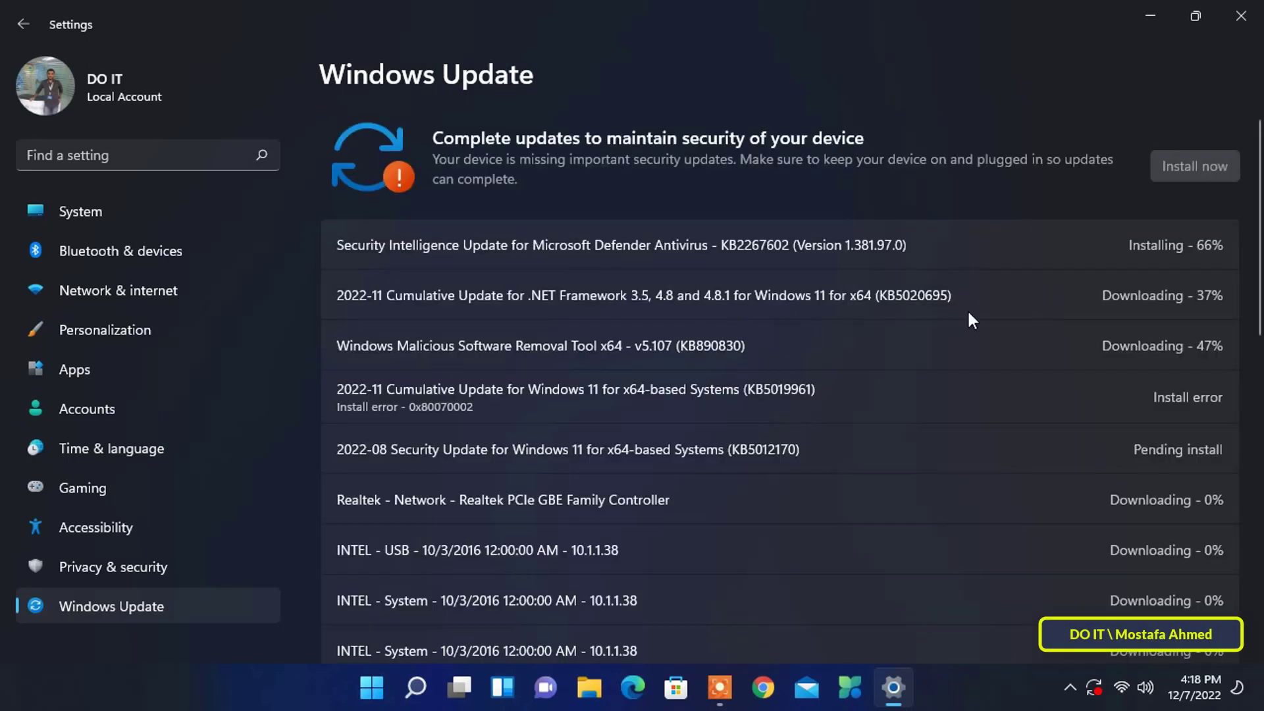
Step: Scroll through Windows Update's eight driver updates downloading at 0%
{"action": "scroll", "scroll_direction": "down", "scroll_amount": 3}
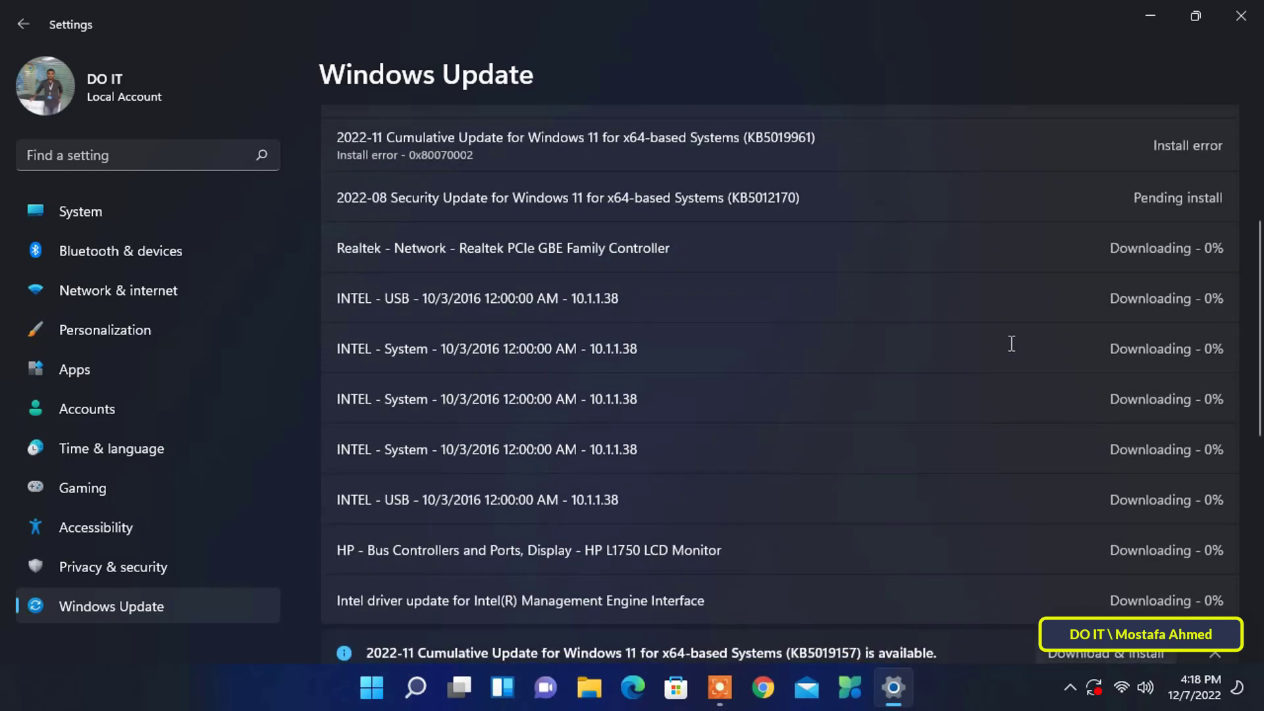
{"action": "scroll", "scroll_direction": "down", "scroll_amount": 3}
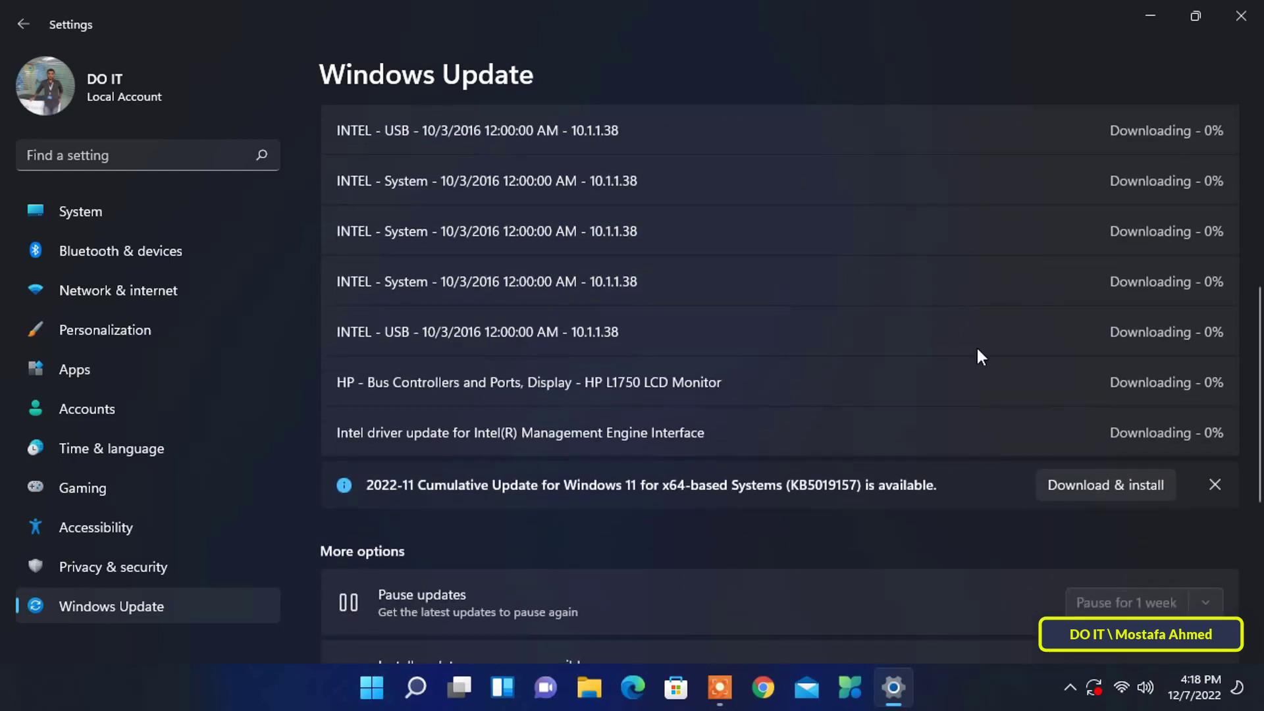